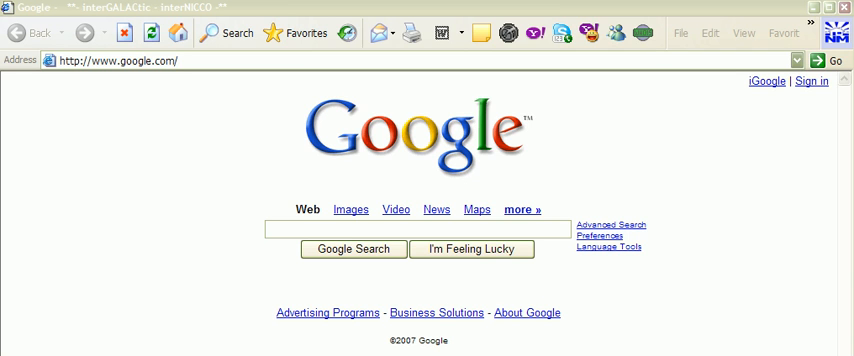
mouse_move(681, 33)
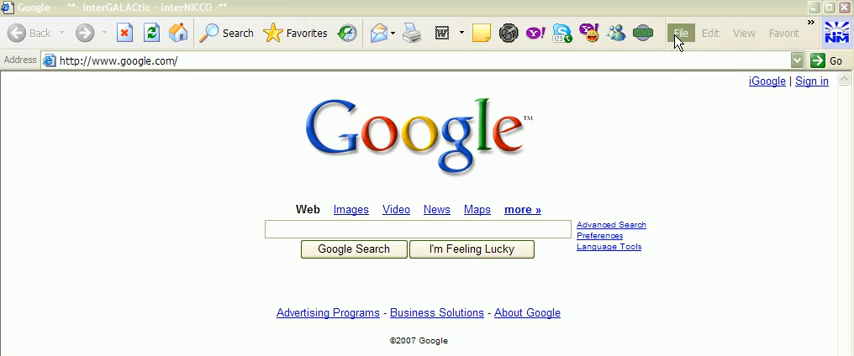
mouse_move(660, 91)
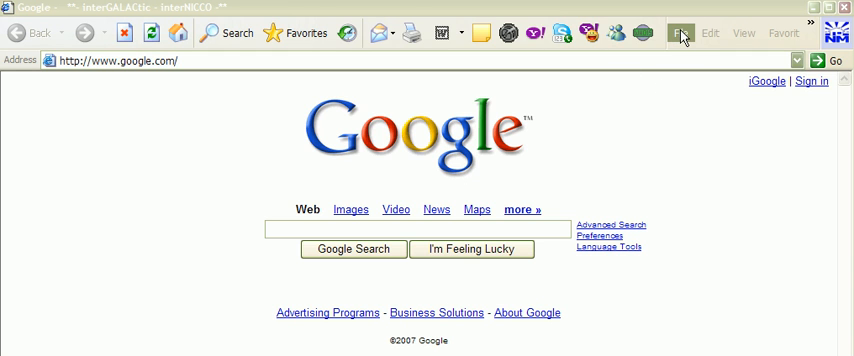
Open Internet Explorer's File menu from the Google homepage
click(681, 33)
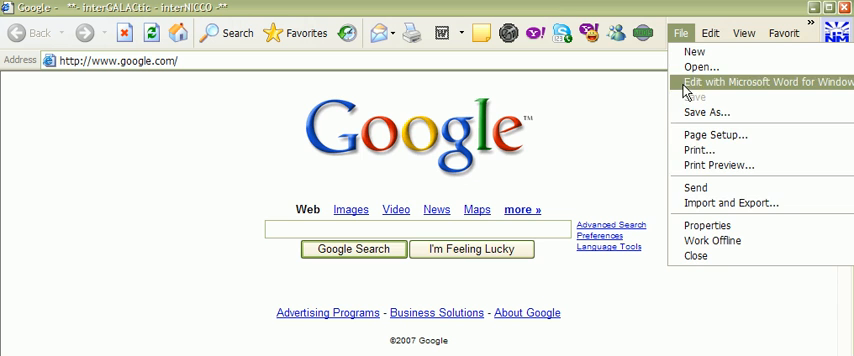
Run the Import/Export Wizard to export the entire Favorites folder, then browse for a save location
click(732, 202)
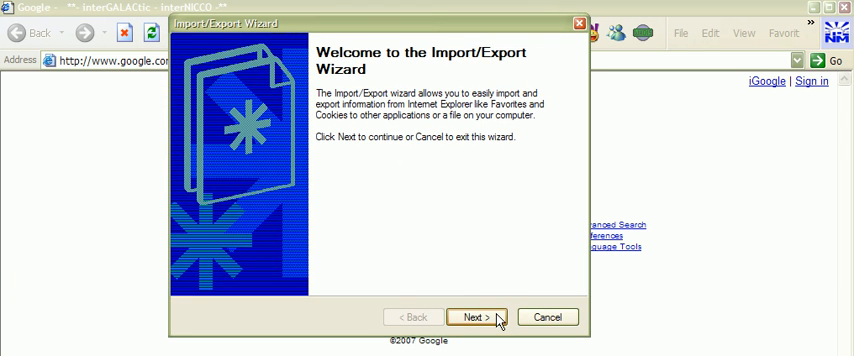
click(477, 317)
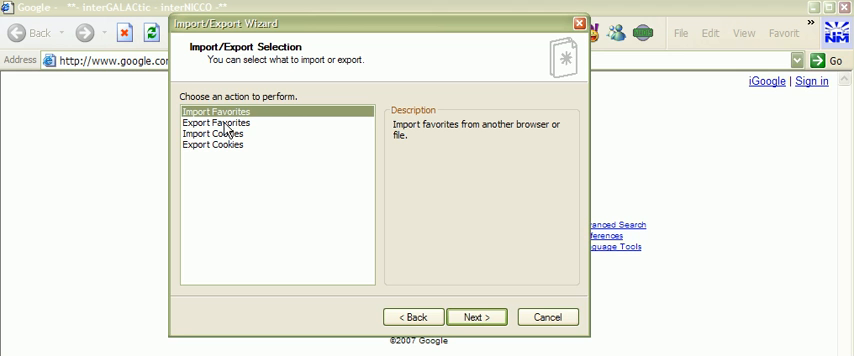
click(214, 122)
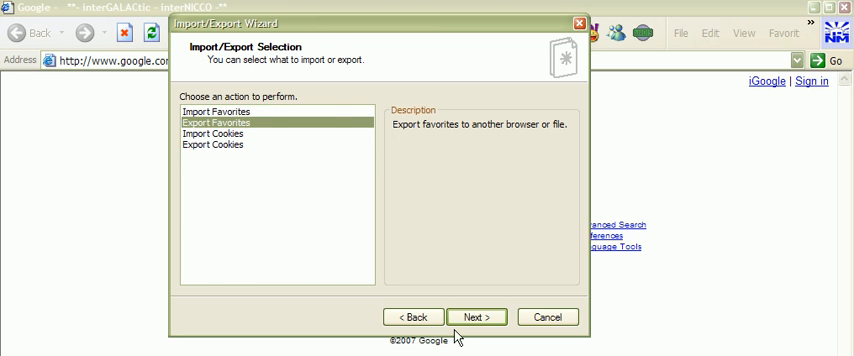
click(476, 317)
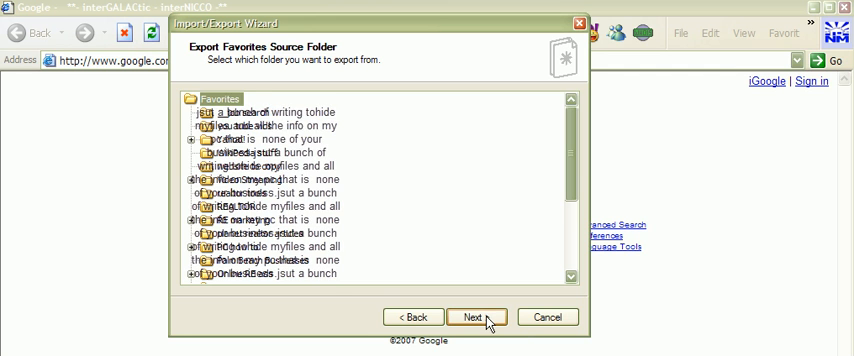
click(476, 317)
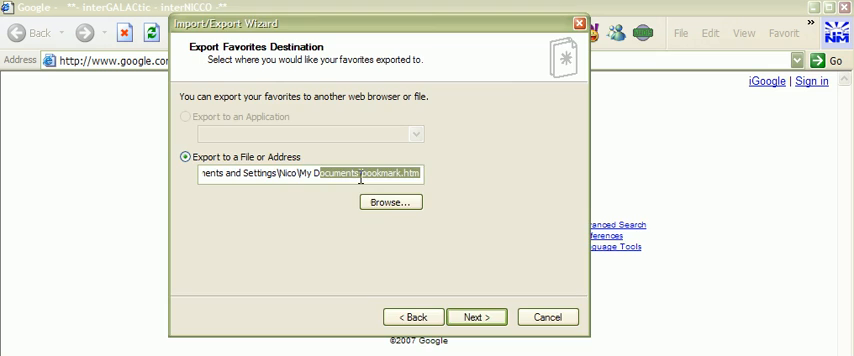
click(389, 202)
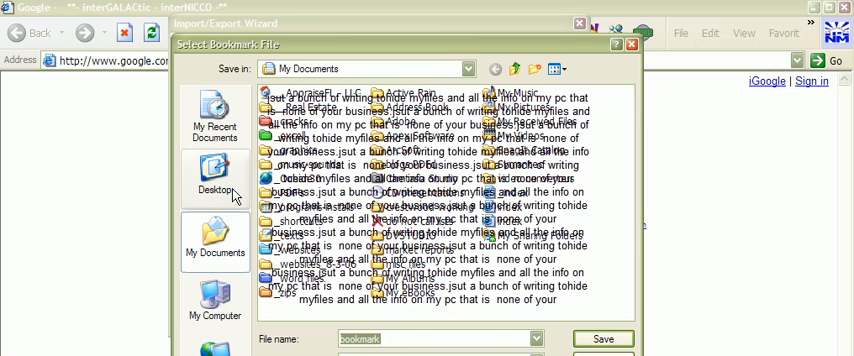
Save the bookmark file to the Desktop, finish the export, and dismiss the success message
click(214, 170)
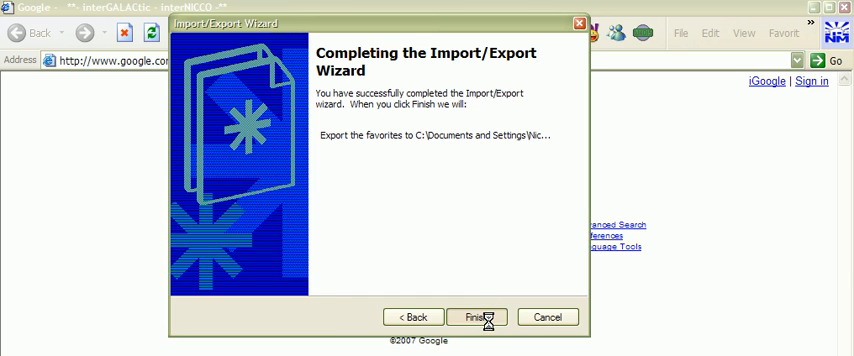
click(476, 317)
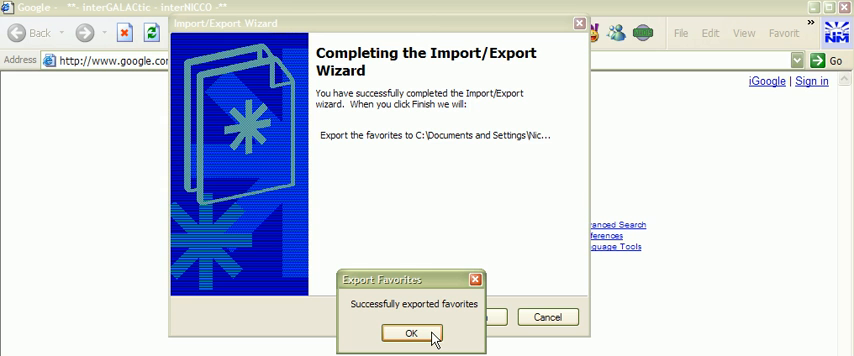
click(409, 333)
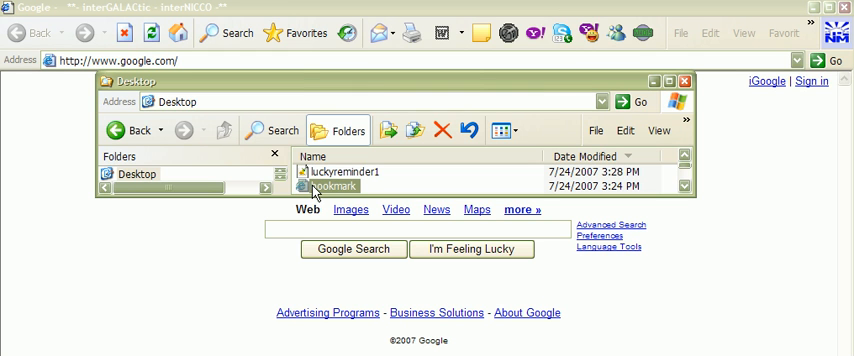
Open bookmark.htm from the Desktop window in the browser
double_click(330, 186)
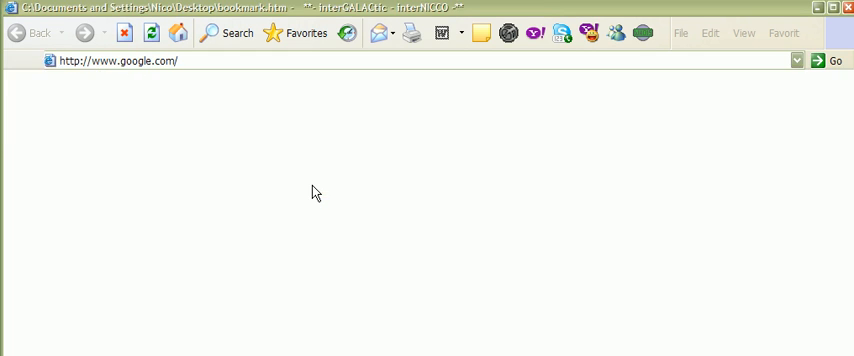
Let the Bookmarks page load and highlight the appraisal and ACI folder headings
click(835, 60)
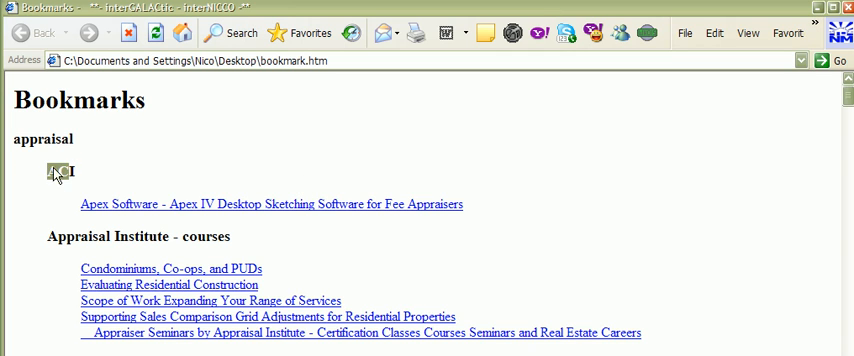
double_click(40, 139)
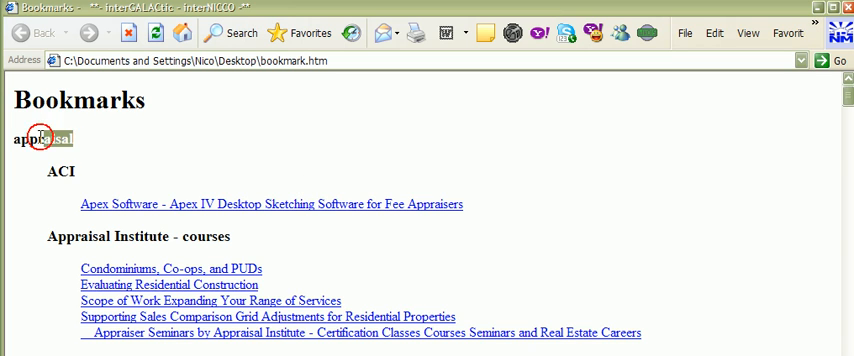
double_click(40, 138)
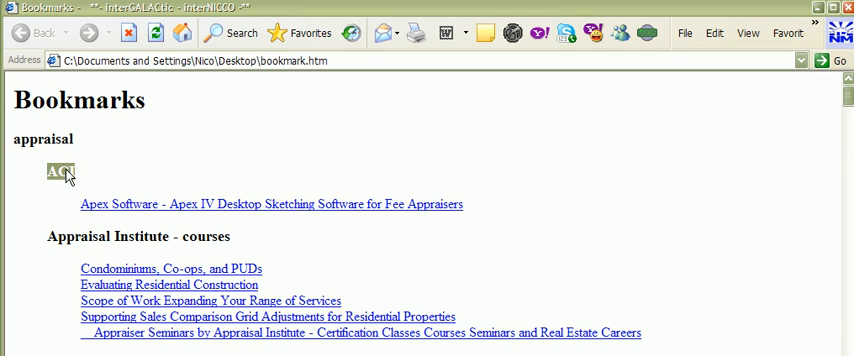
mouse_move(130, 210)
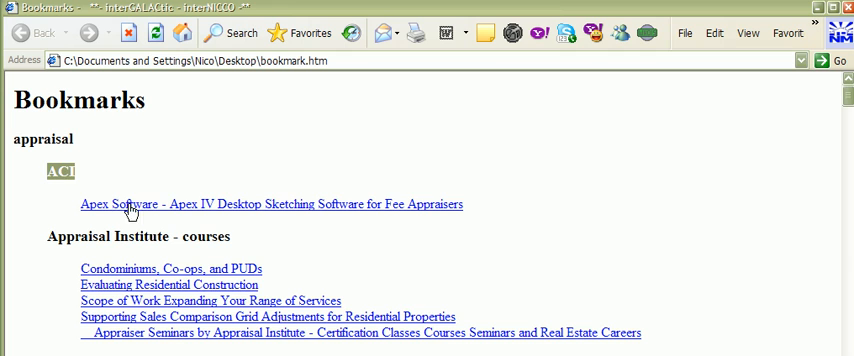
mouse_move(191, 262)
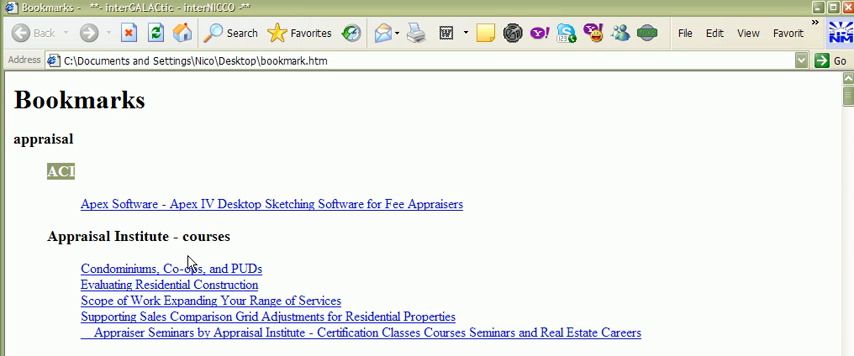
mouse_move(589, 246)
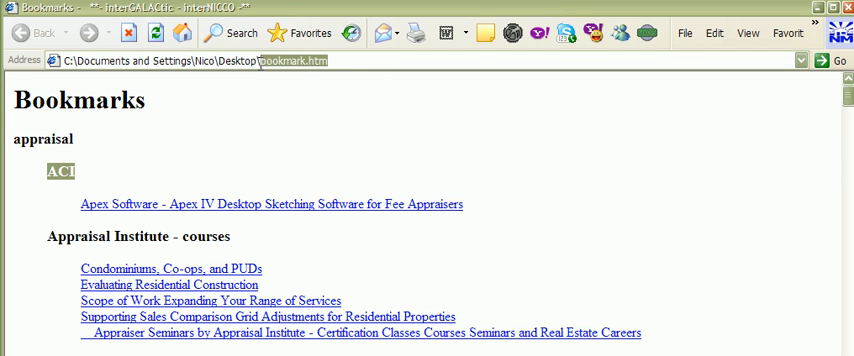
mouse_move(298, 129)
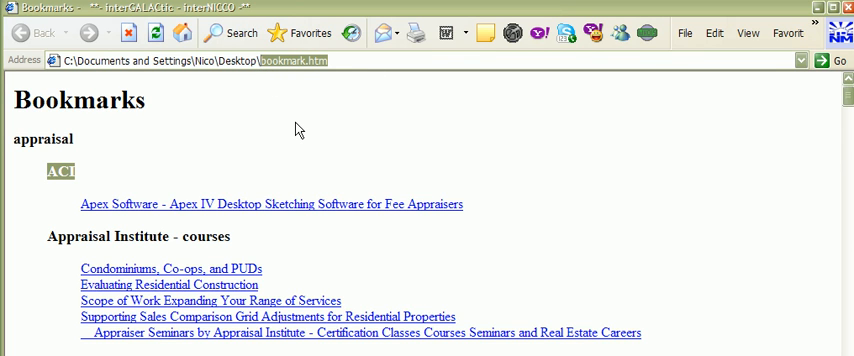